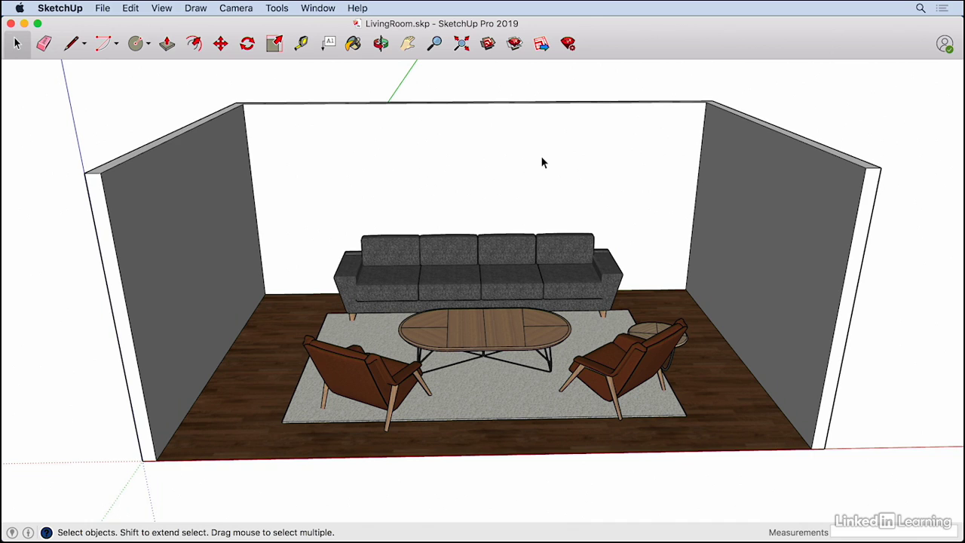
mouse_move(528, 224)
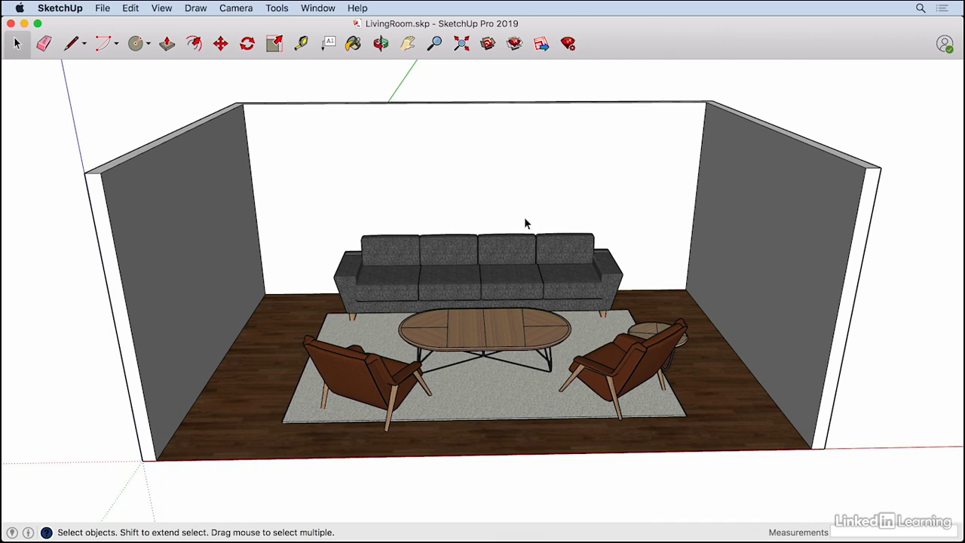
mouse_move(533, 213)
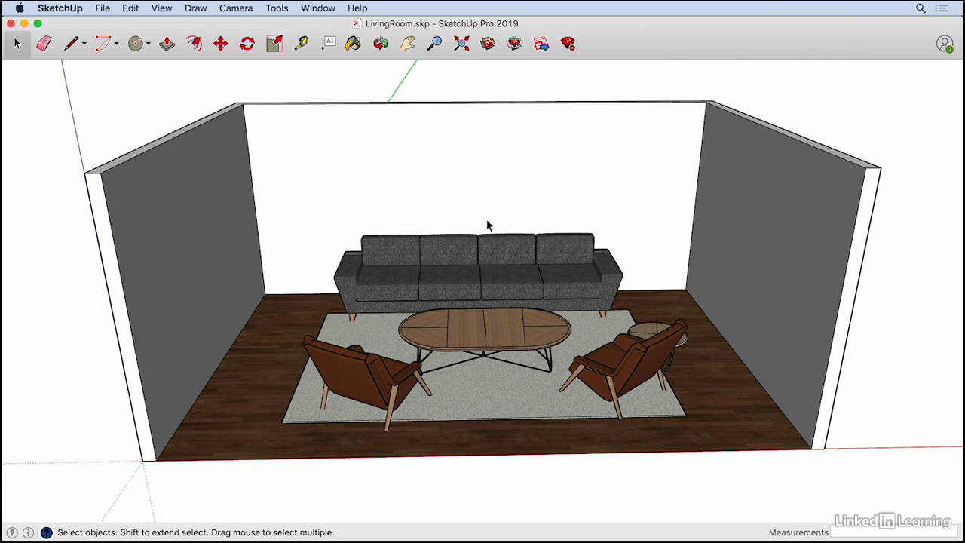
- Activate the Rectangle tool with the R shortcut
key("r")
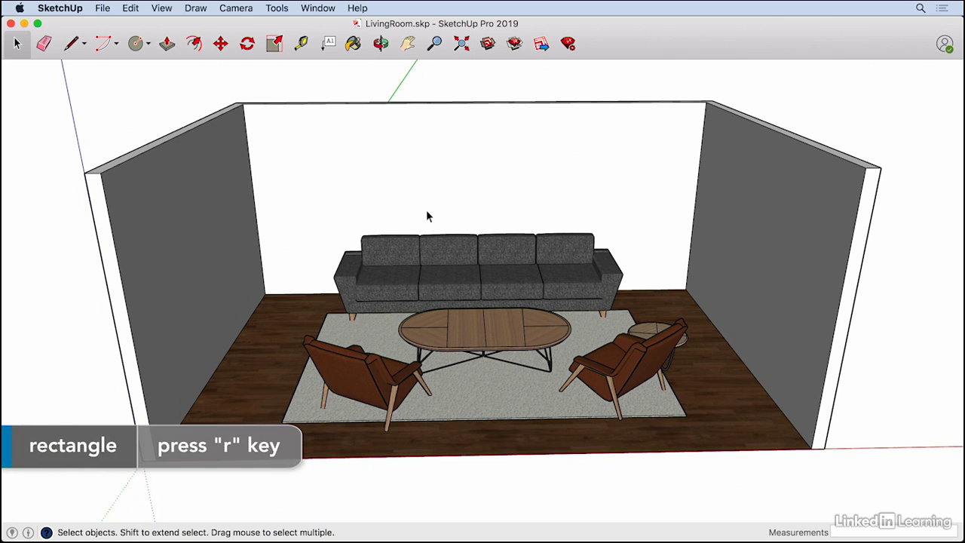
mouse_move(394, 218)
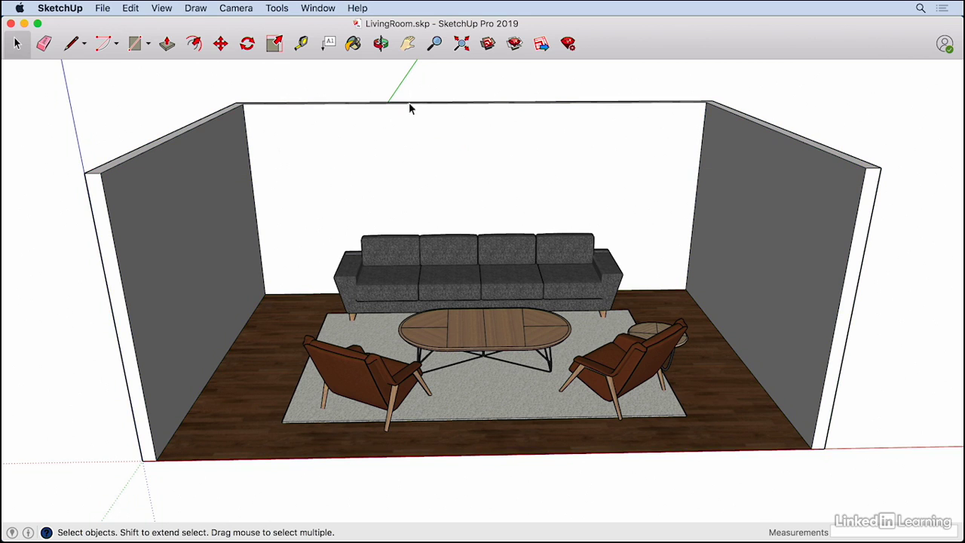
- Place the frame rectangle's first corner on the back wall above the sofa
left_click(138, 43)
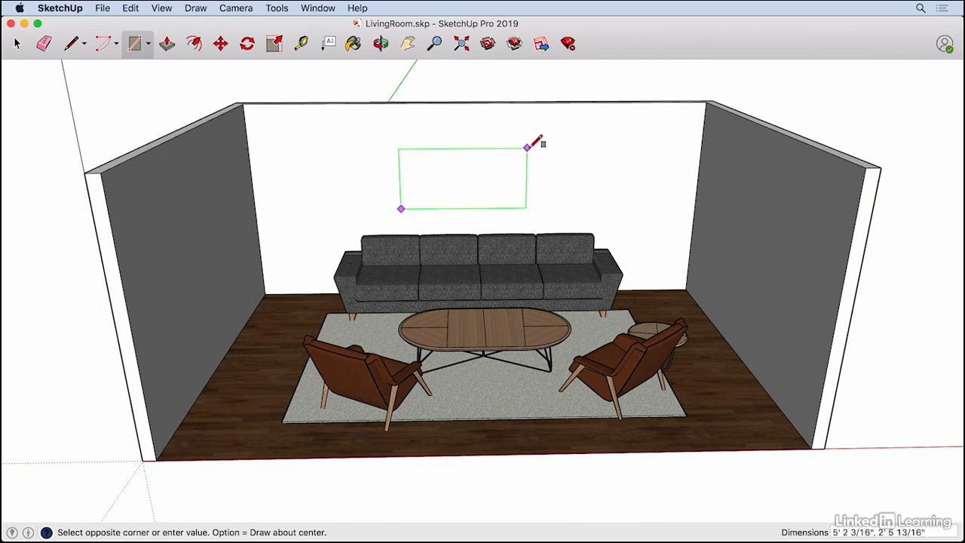
mouse_move(535, 142)
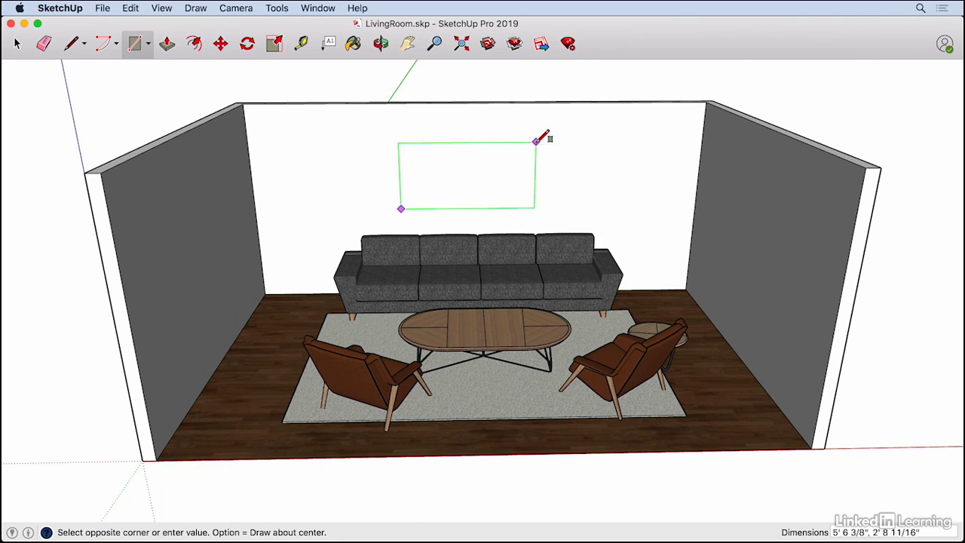
mouse_move(542, 134)
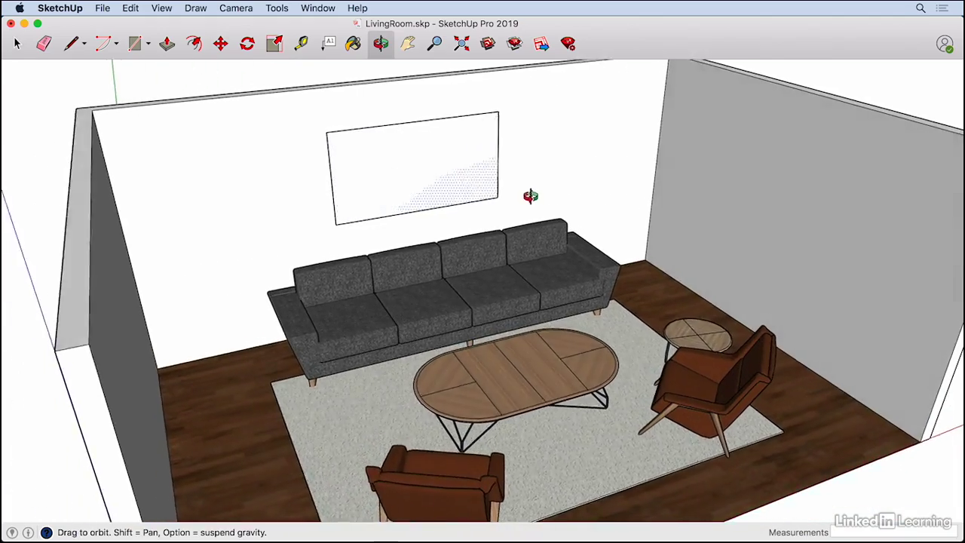
- Orbit to view the wall from above and pull the rectangle out into a thin panel
left_click_drag(528, 196, 253, 165)
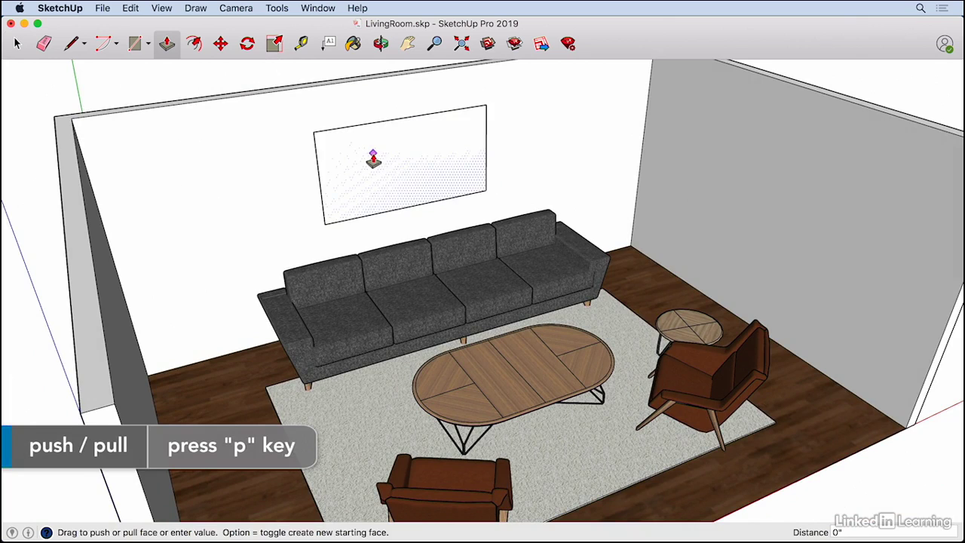
left_click_drag(373, 158, 377, 164)
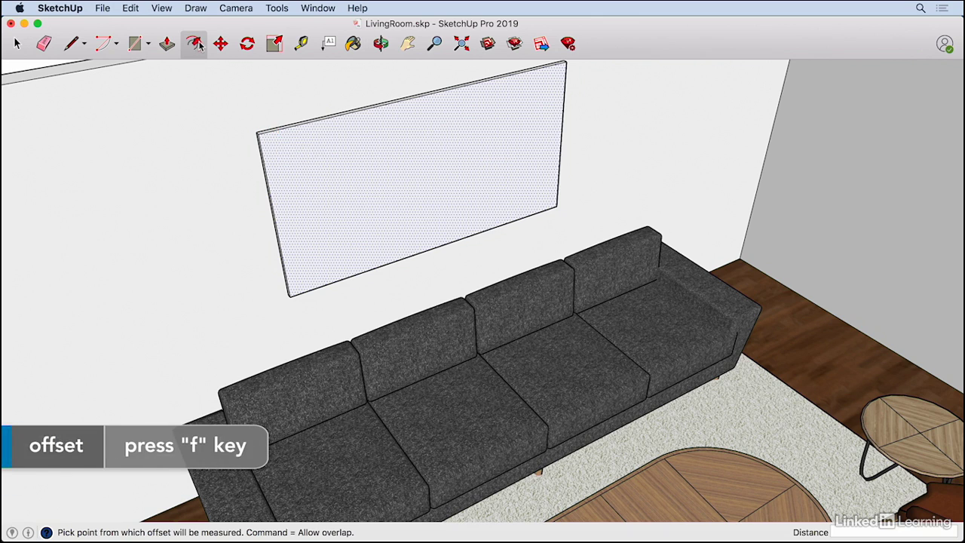
mouse_move(262, 151)
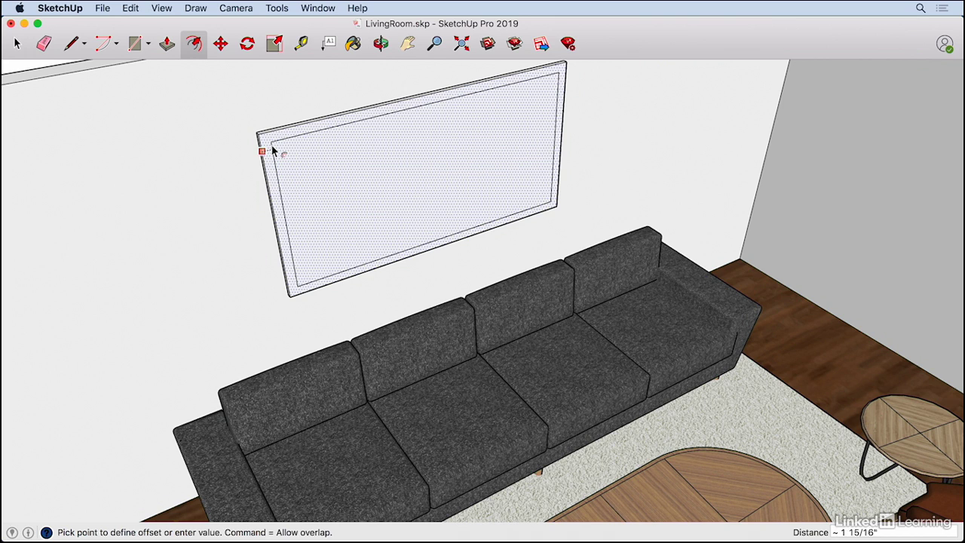
- Offset the frame's front face inward by 1.5 to form the border
type("1.5")
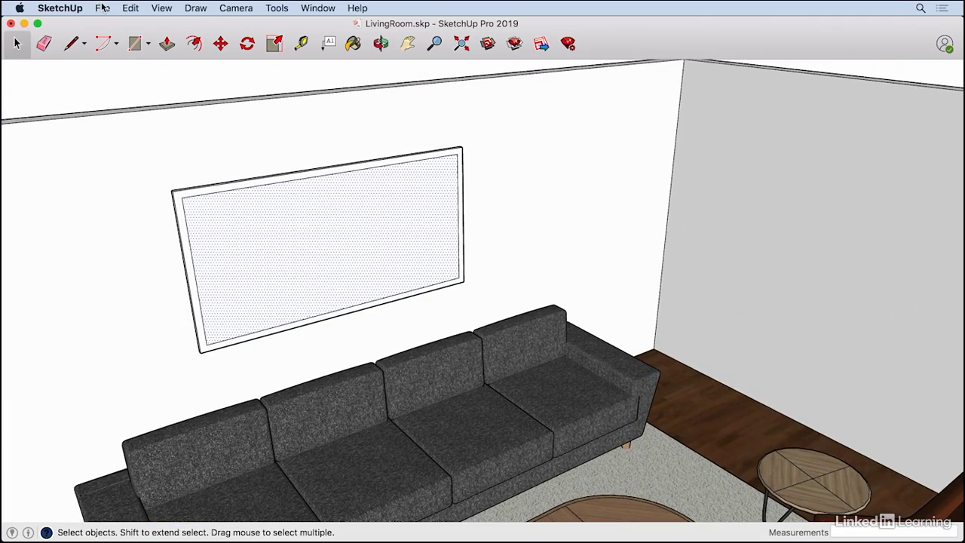
- In the Import dialog, browse to Desktop > Exercise Files, select Artwork.png and view the Format list
left_click(102, 9)
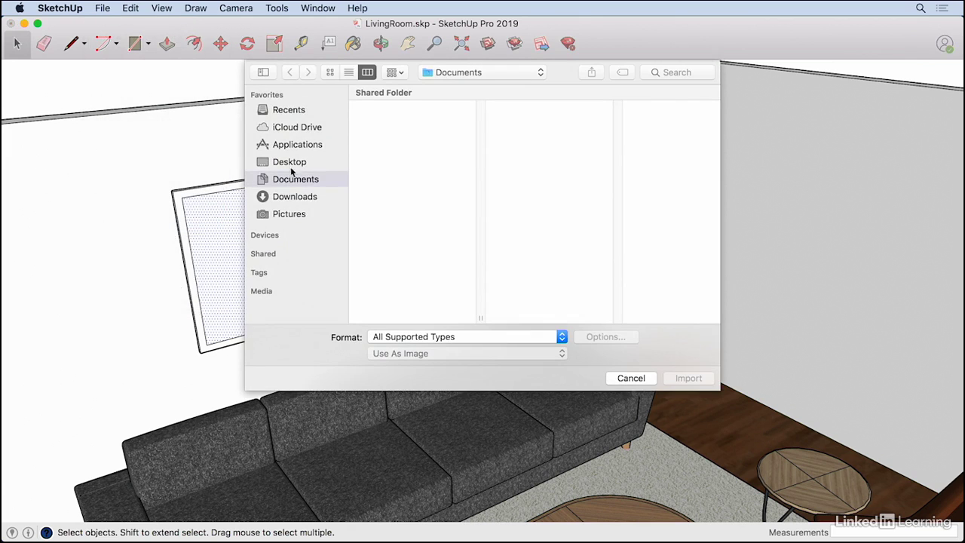
left_click(290, 161)
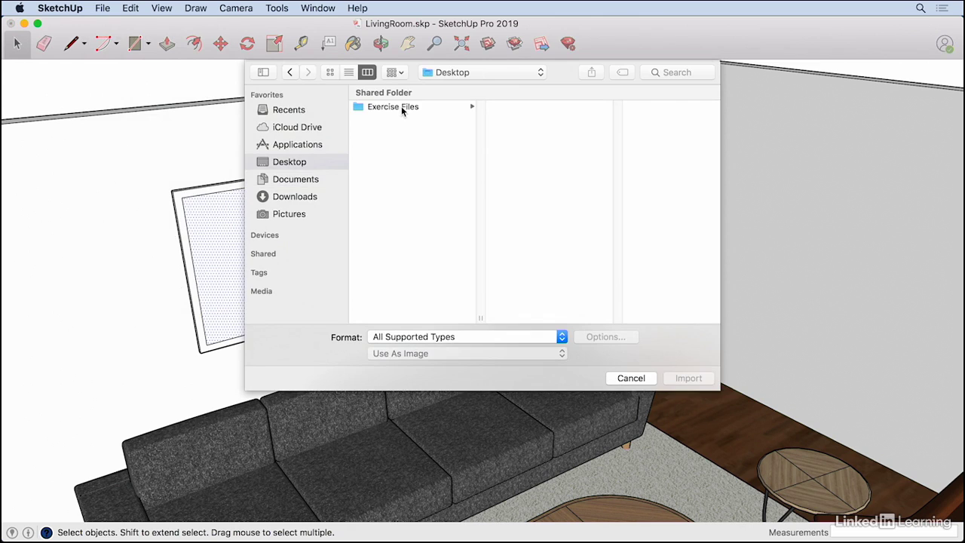
left_click(392, 106)
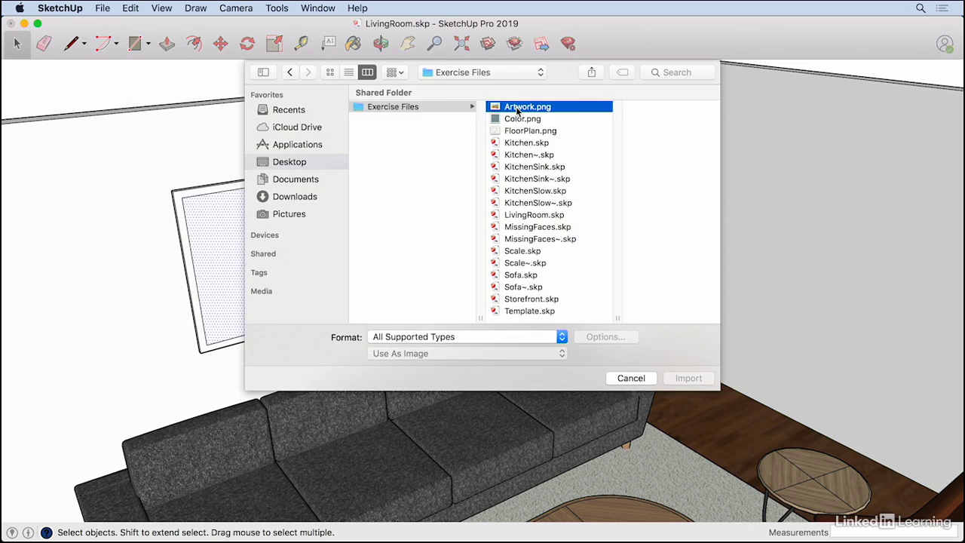
left_click(527, 107)
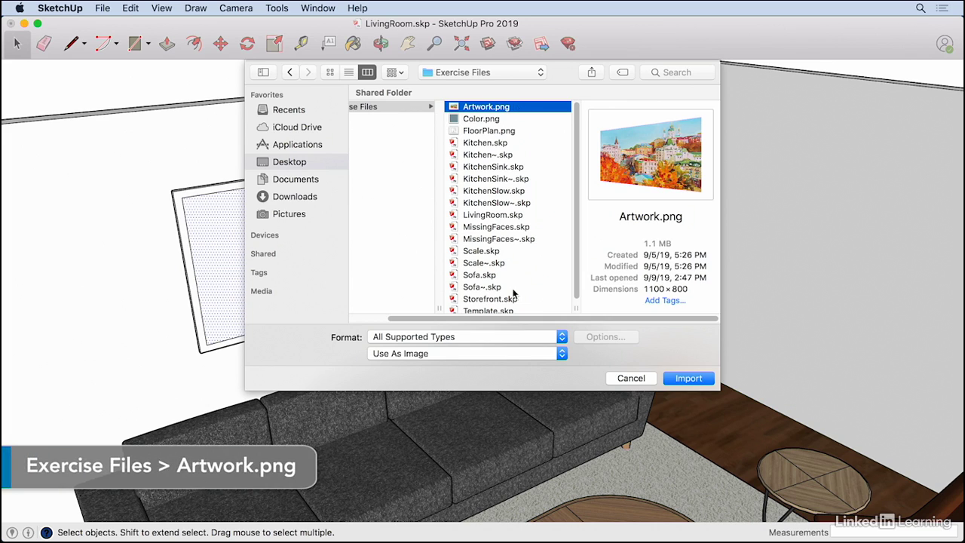
mouse_move(511, 112)
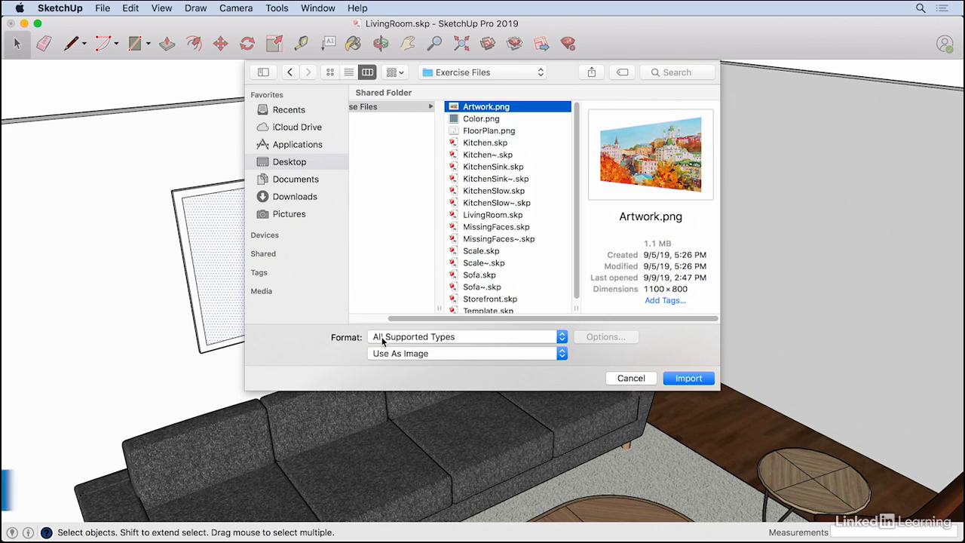
left_click(464, 336)
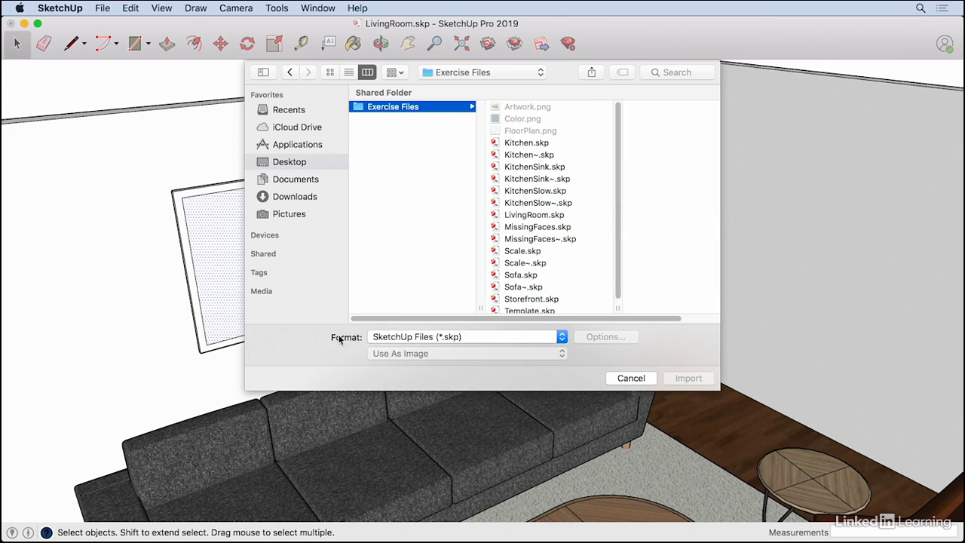
mouse_move(531, 126)
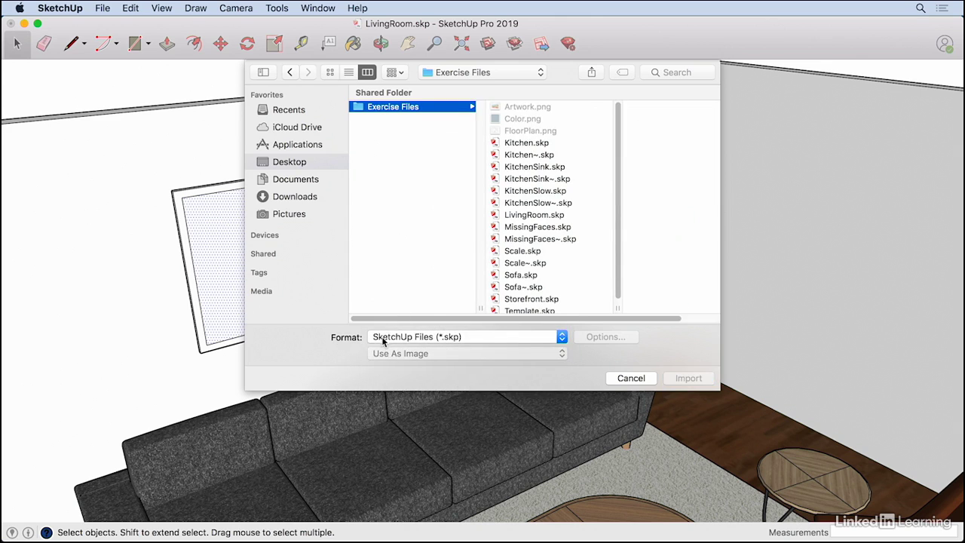
- Show all supported image types, pick Artwork.png and set it to import as a texture
left_click(464, 336)
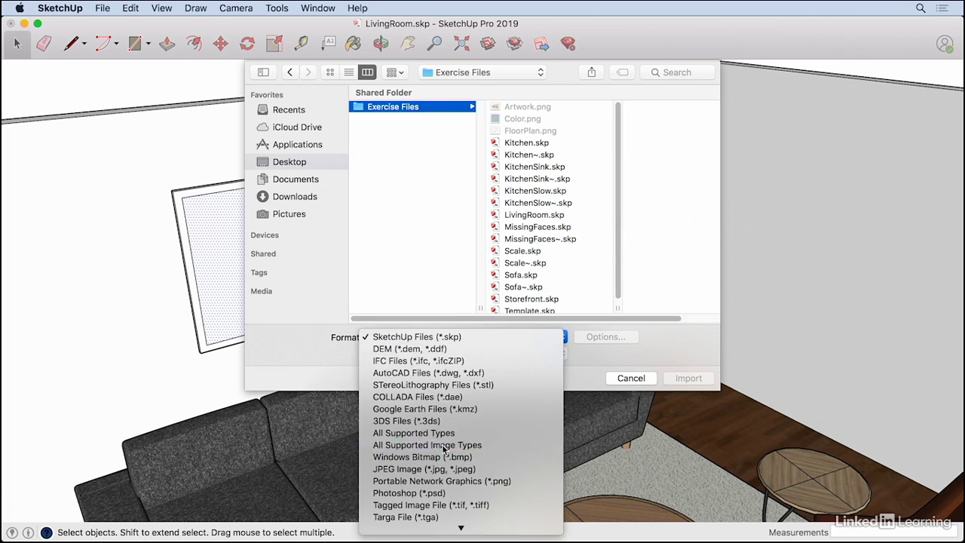
left_click(413, 445)
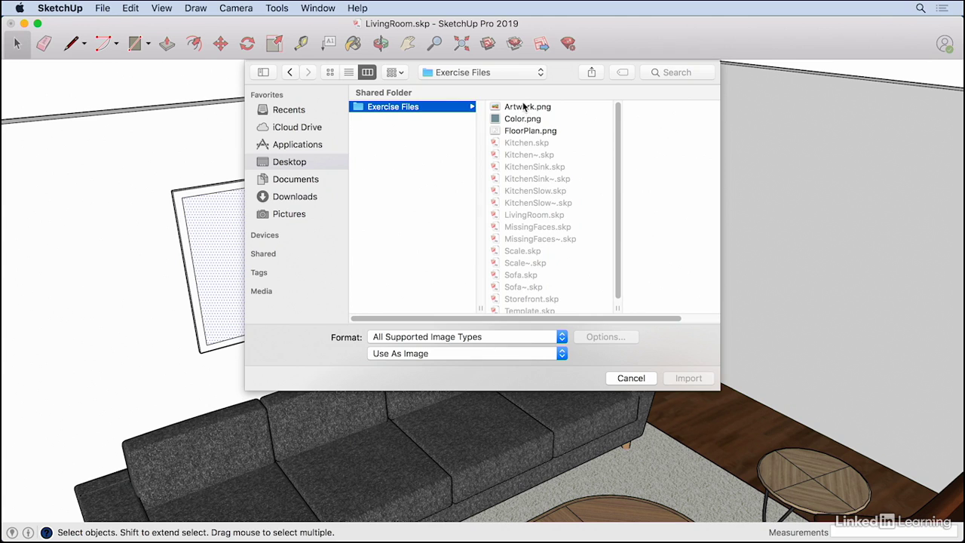
left_click(527, 106)
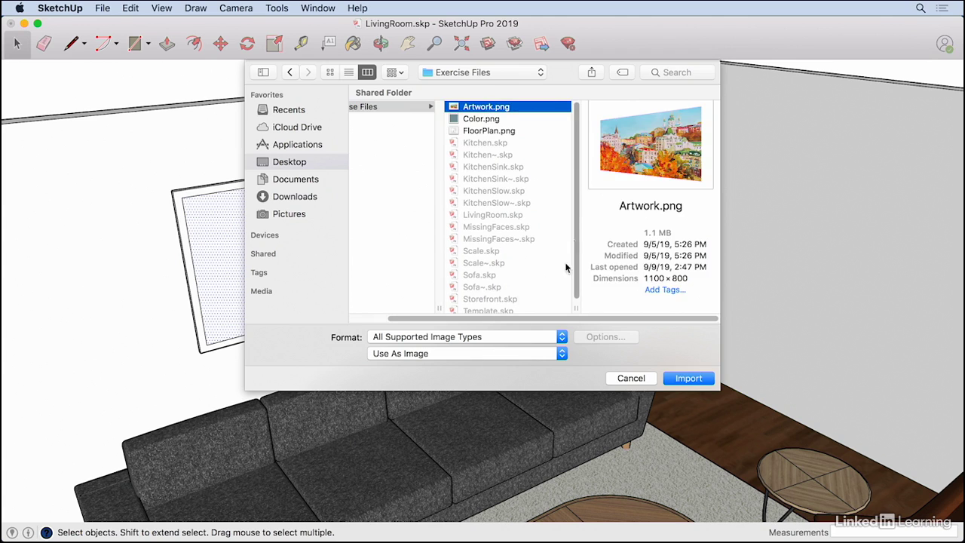
mouse_move(359, 359)
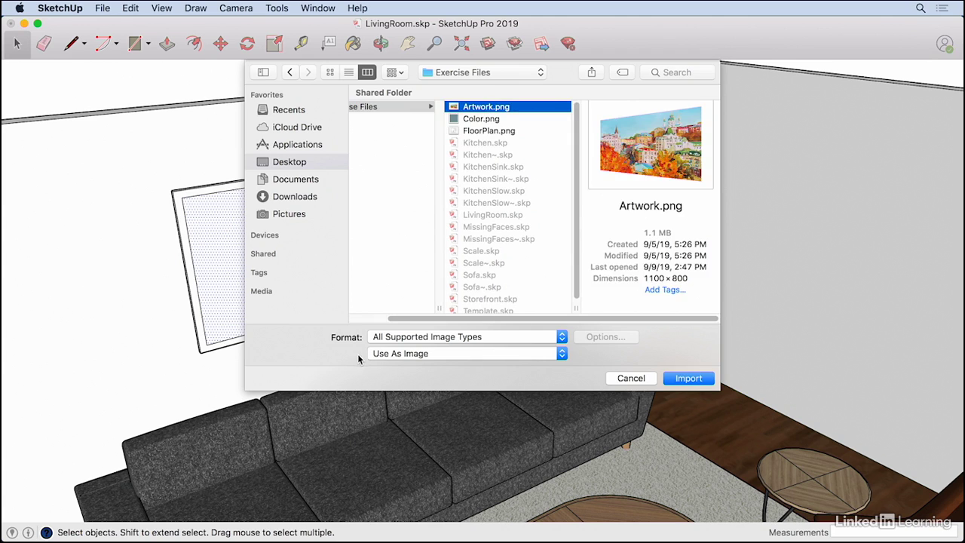
mouse_move(389, 354)
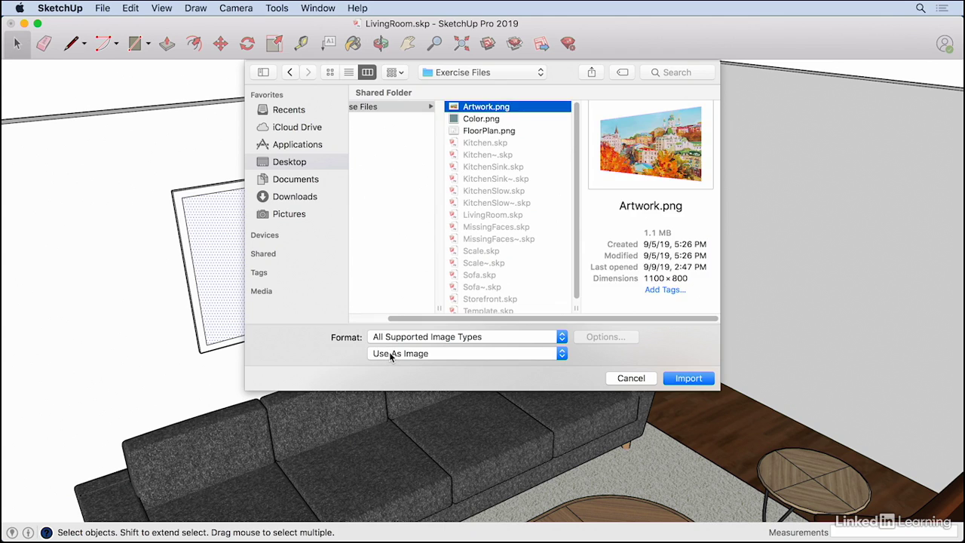
left_click(466, 353)
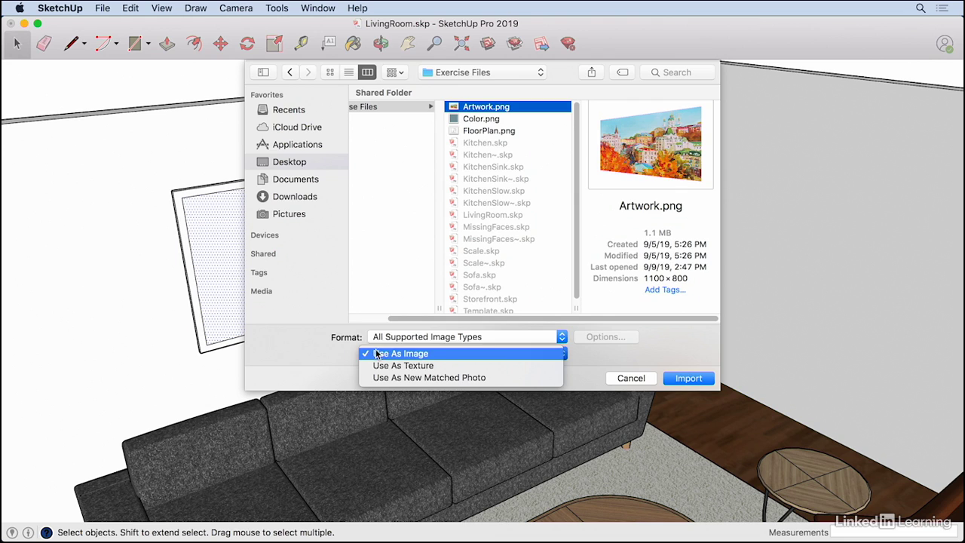
mouse_move(403, 366)
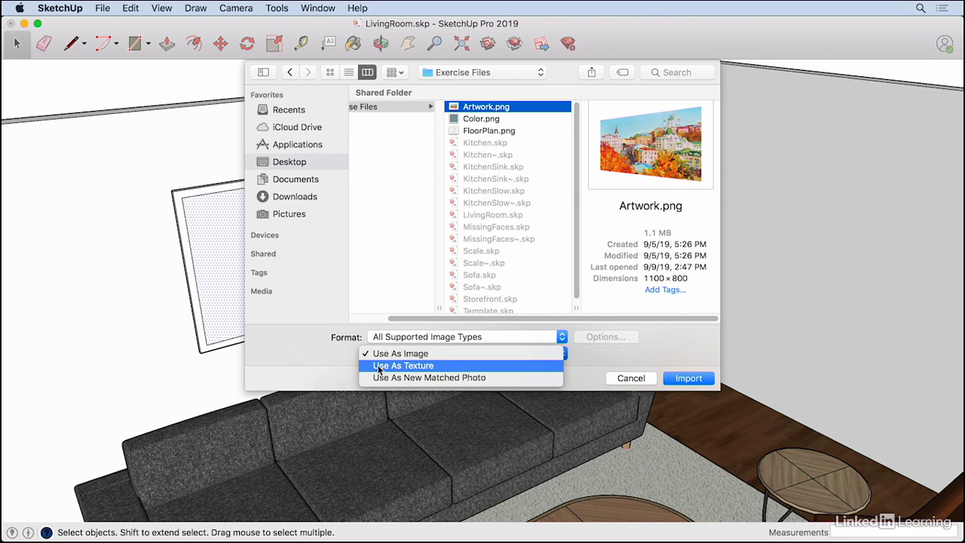
left_click(403, 366)
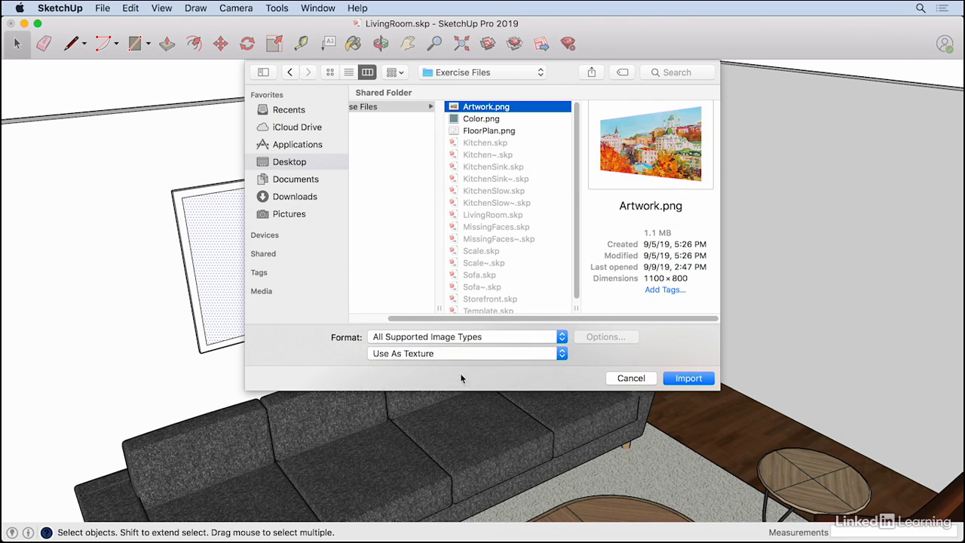
- Import the artwork texture, place its first corner on the frame face, and select the painted face
left_click(687, 378)
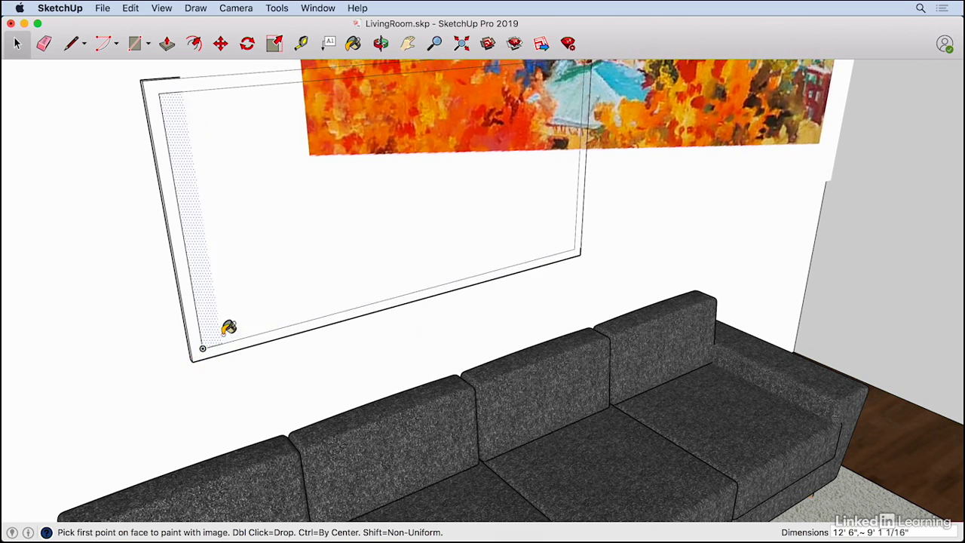
left_click(203, 348)
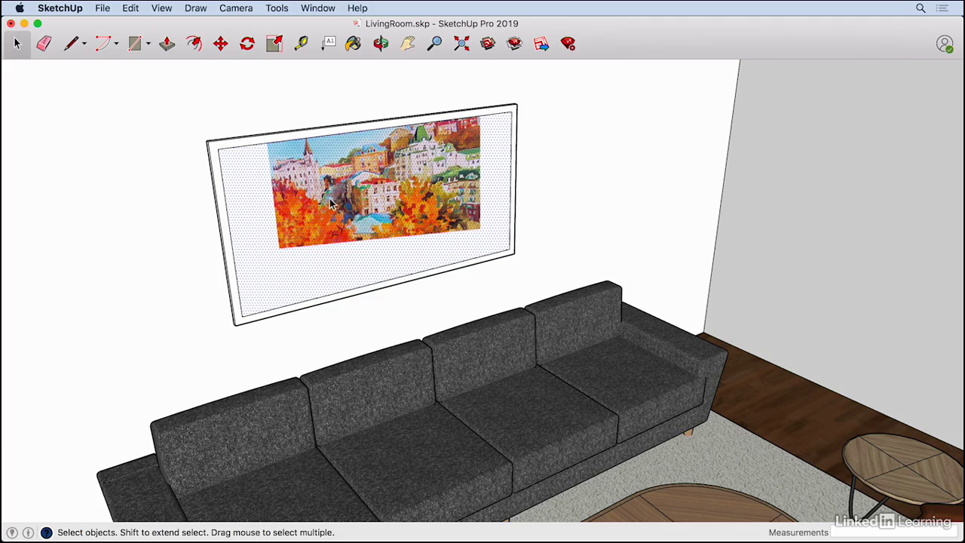
left_click(381, 43)
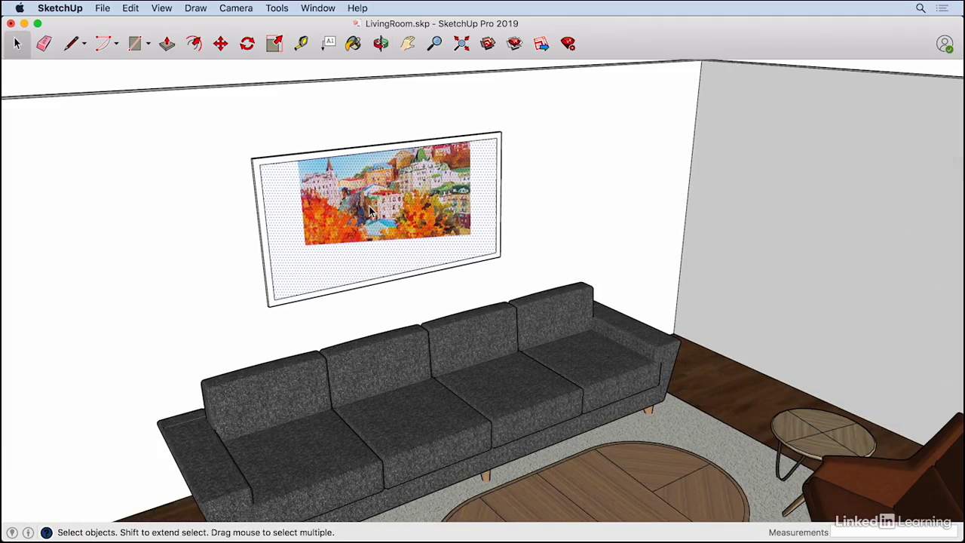
mouse_move(391, 247)
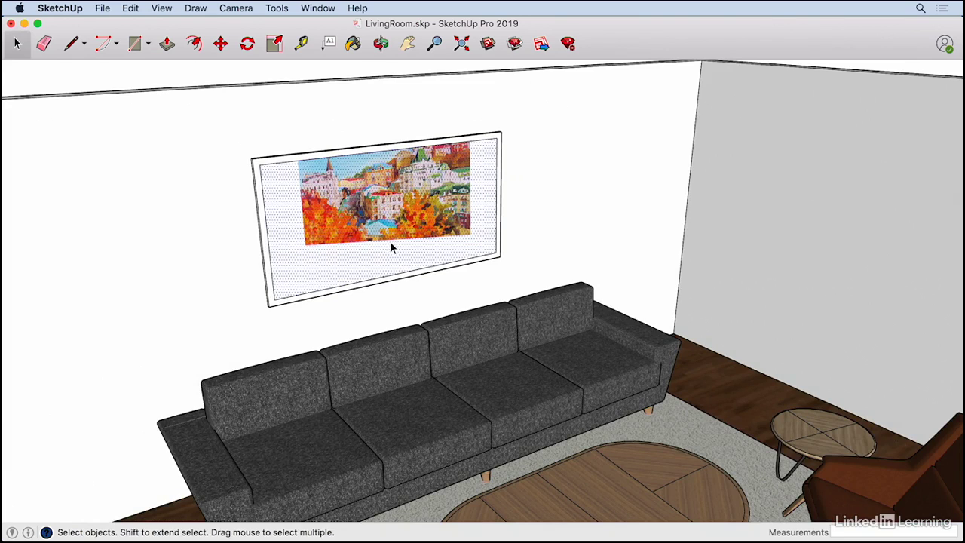
mouse_move(411, 200)
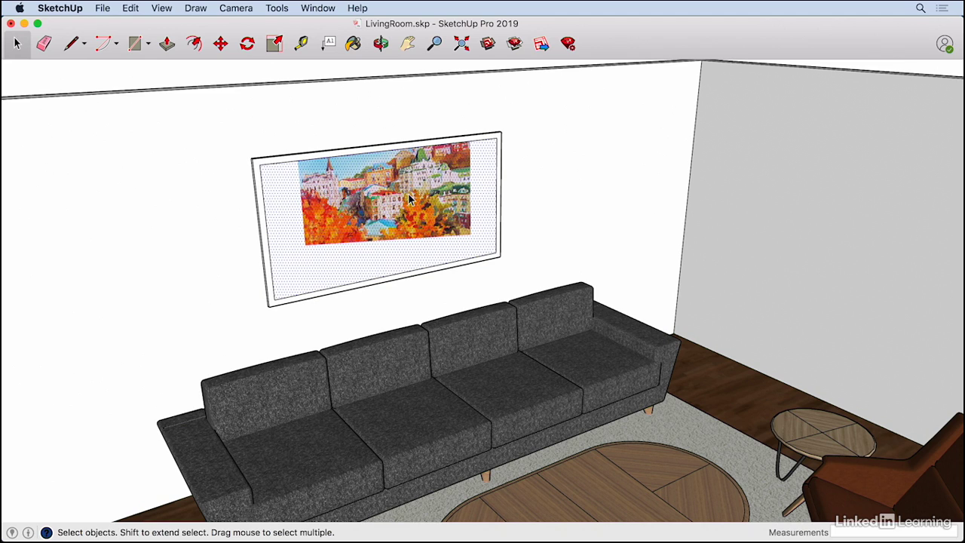
mouse_move(296, 299)
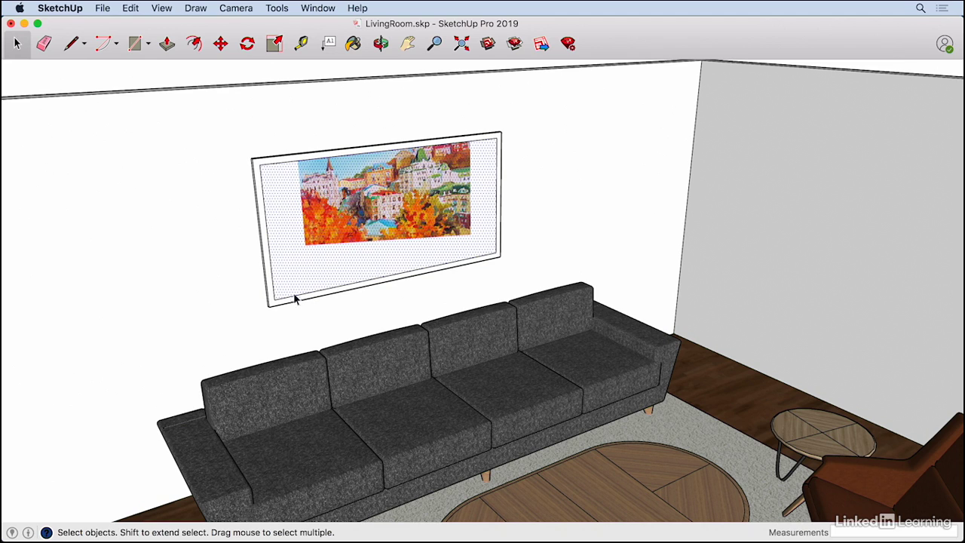
mouse_move(365, 219)
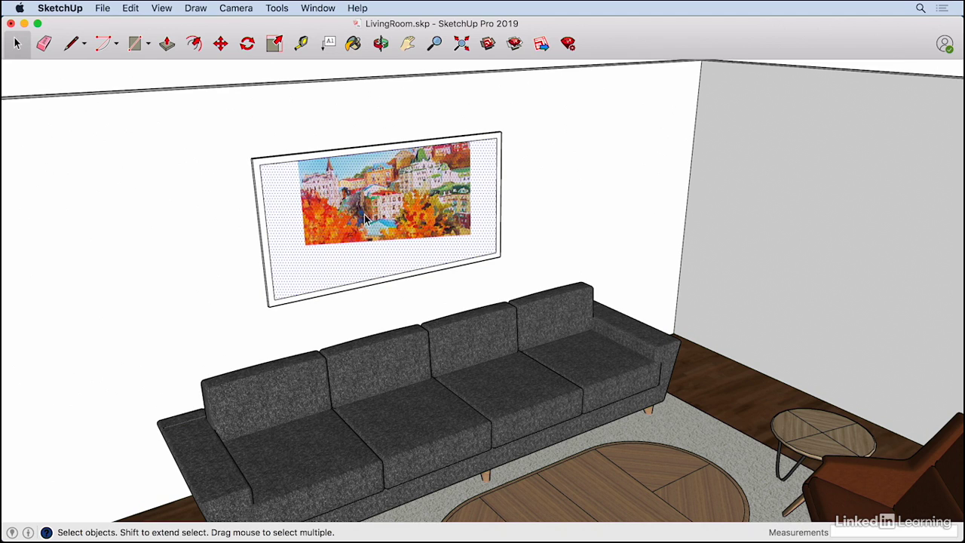
mouse_move(381, 200)
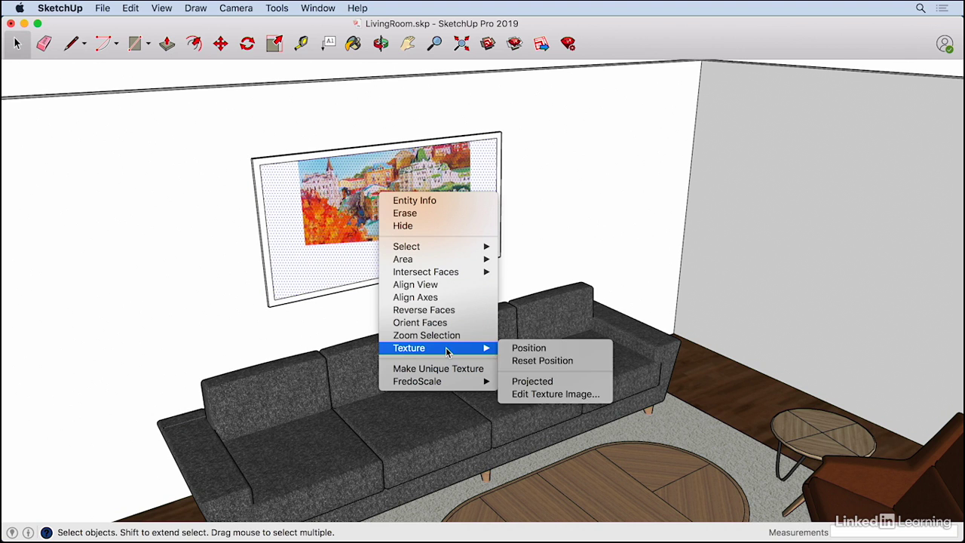
- Shift the artwork texture toward the lower-left corner and scale it larger with the pins
left_click(529, 348)
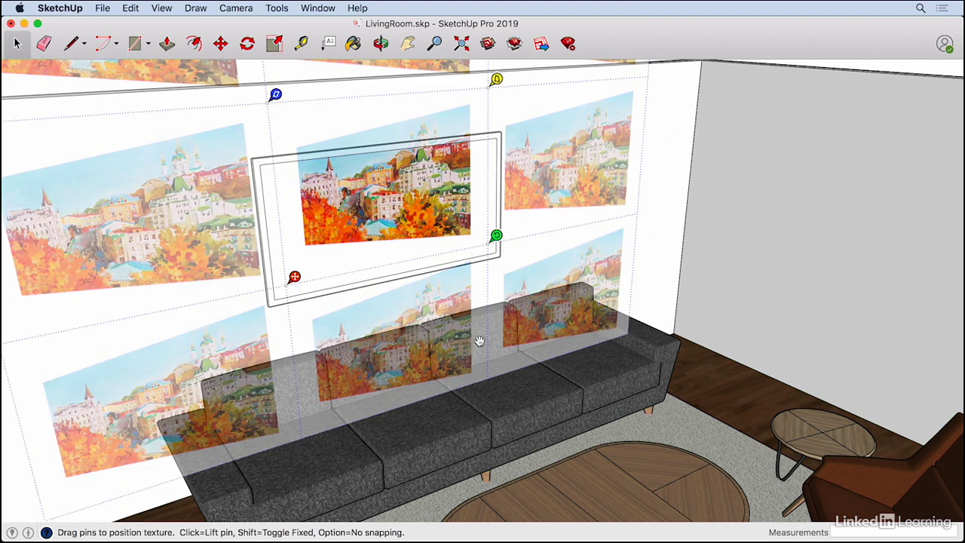
mouse_move(441, 155)
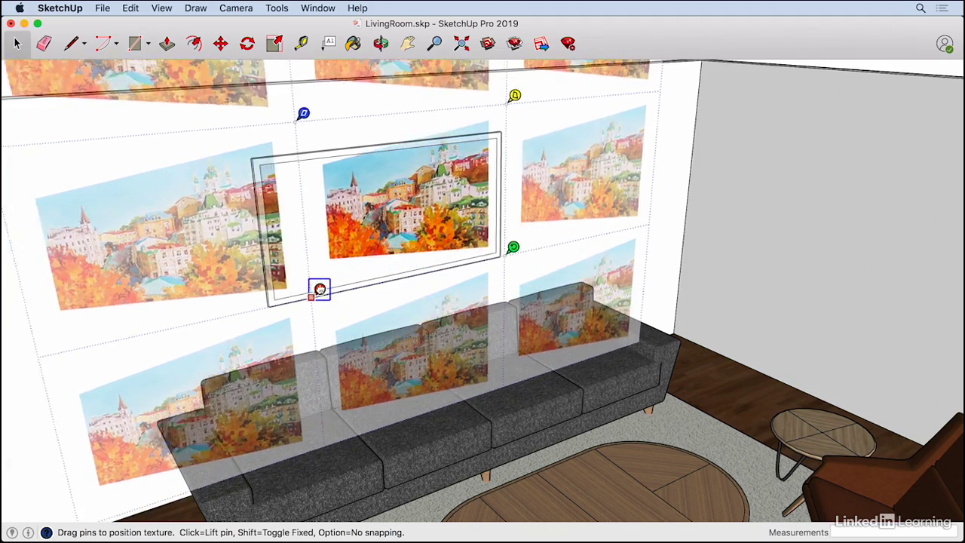
left_click_drag(320, 289, 298, 307)
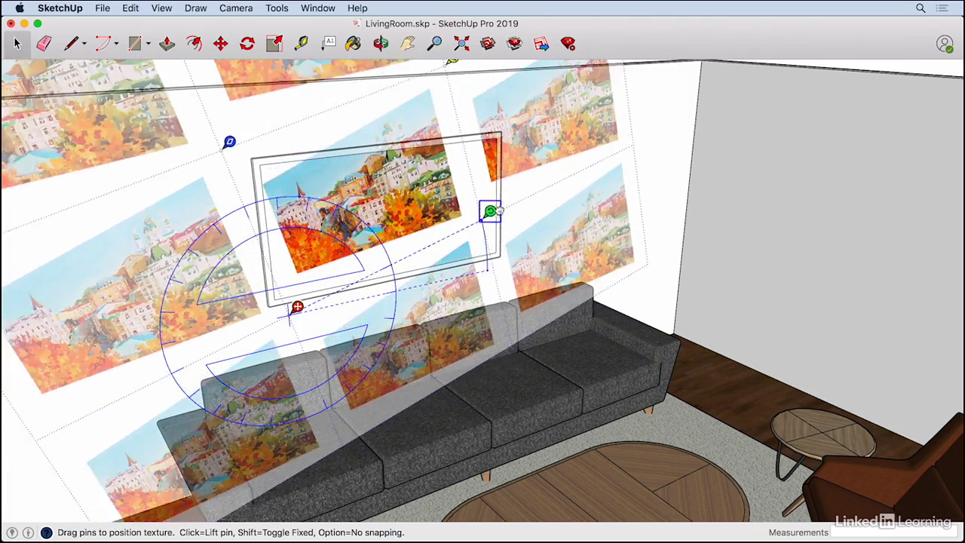
left_click_drag(490, 210, 515, 259)
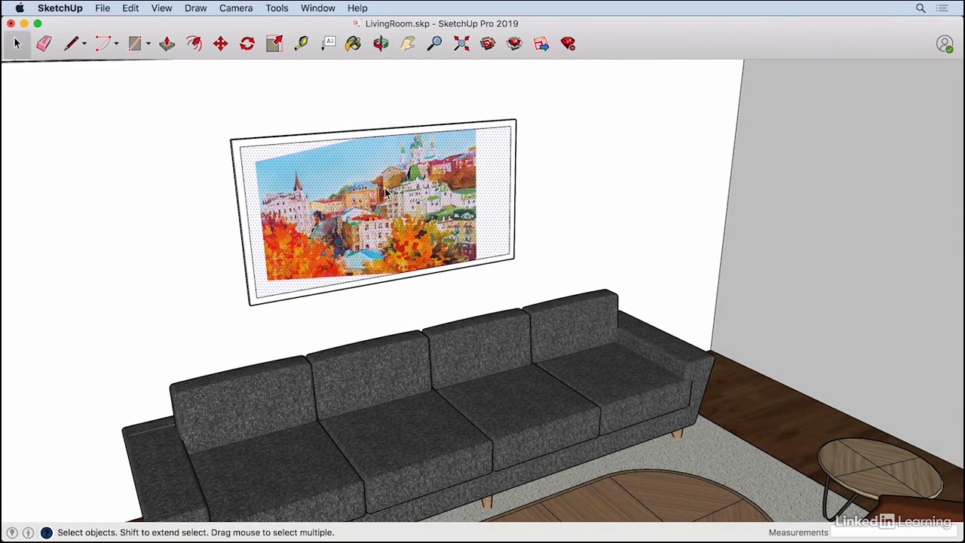
- Reopen Texture Position, unfix the pins, and drag both bottom pins onto the face's bottom corners
right_click(385, 192)
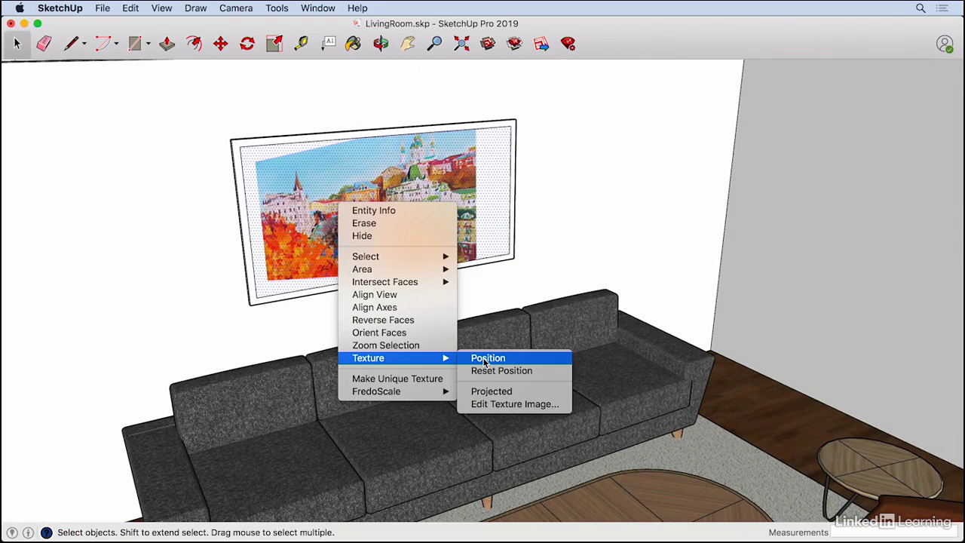
left_click(488, 358)
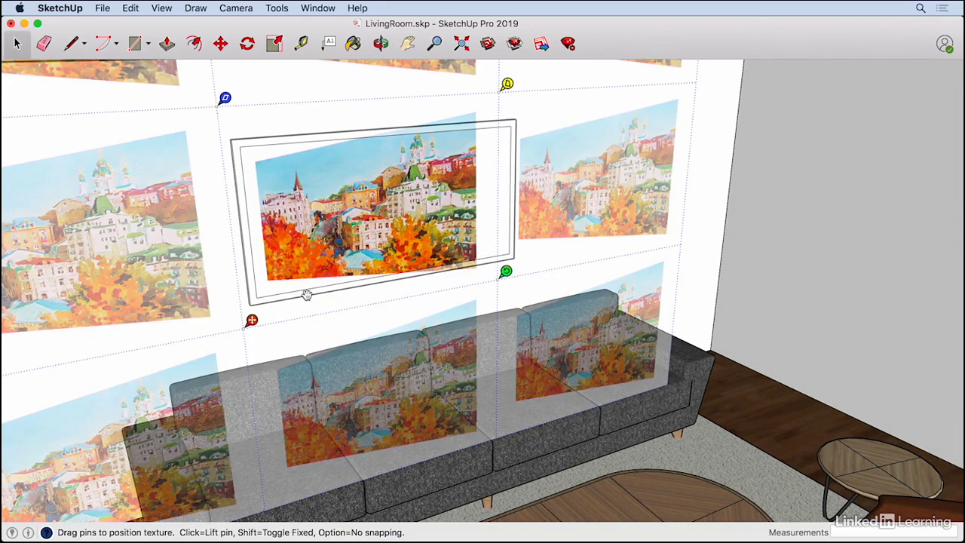
right_click(252, 320)
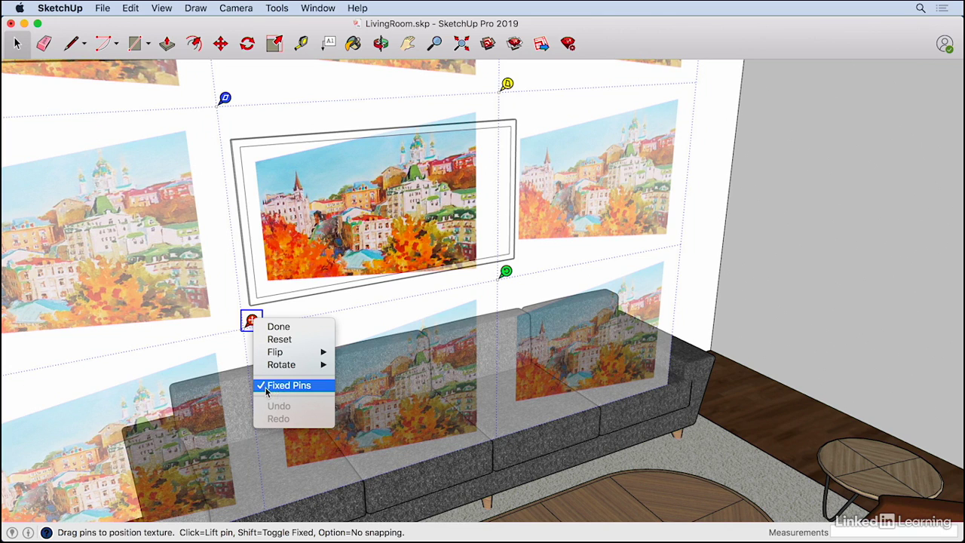
left_click(289, 386)
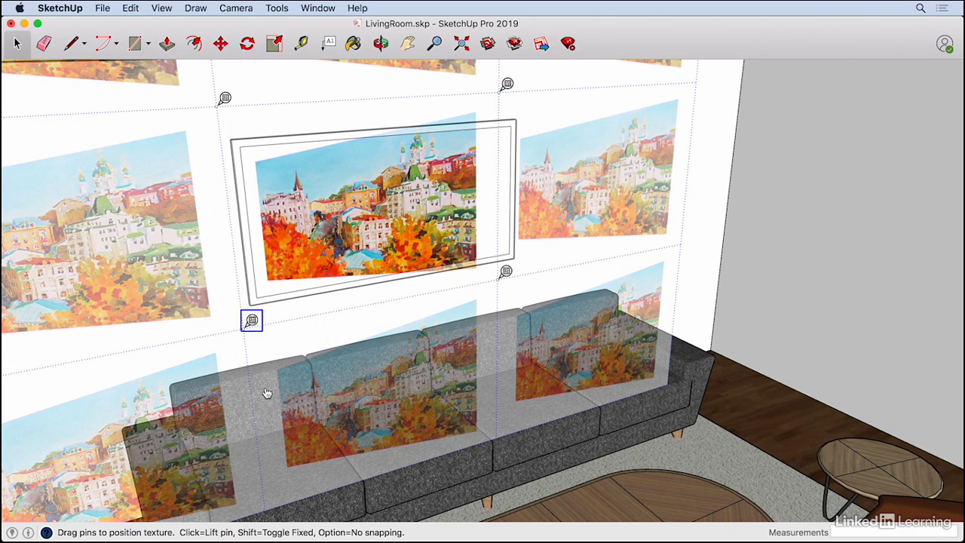
mouse_move(254, 324)
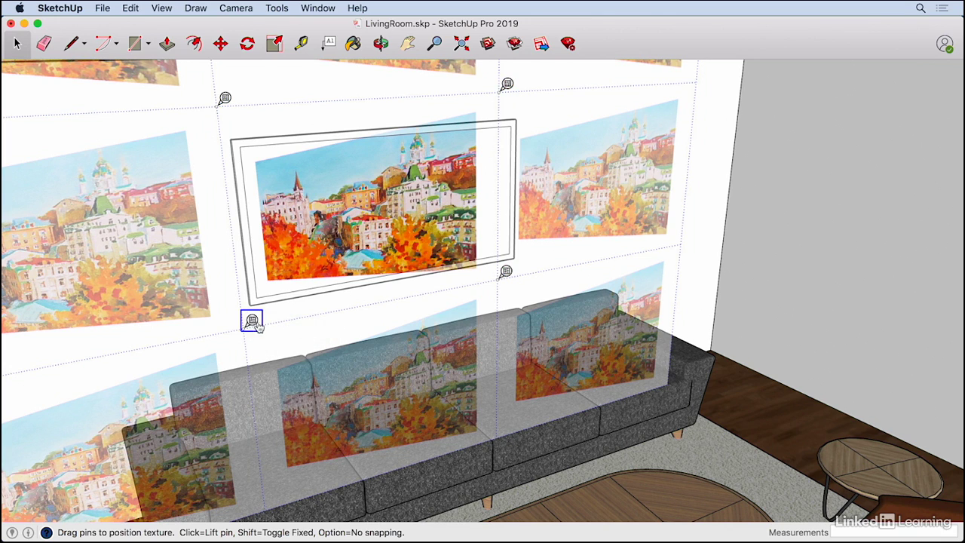
left_click_drag(251, 320, 271, 273)
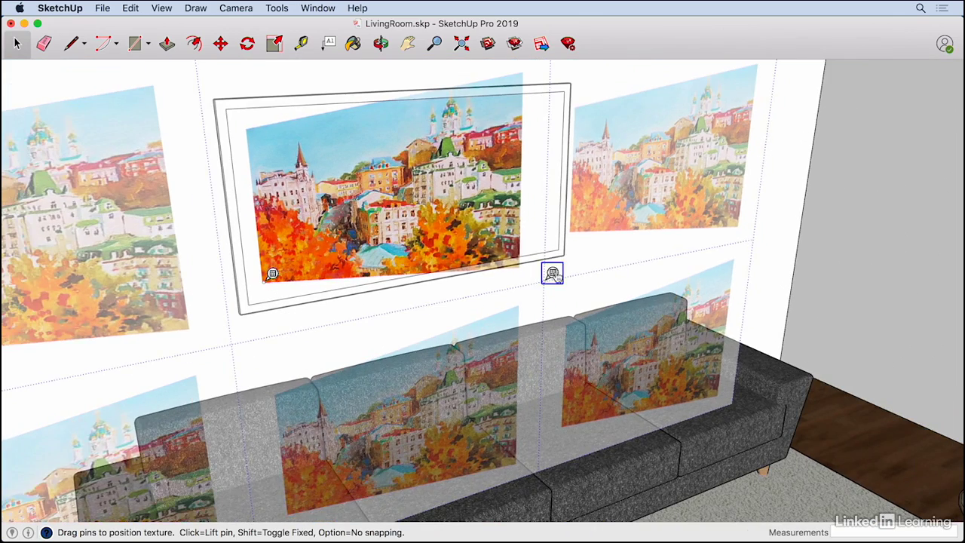
left_click_drag(552, 273, 528, 258)
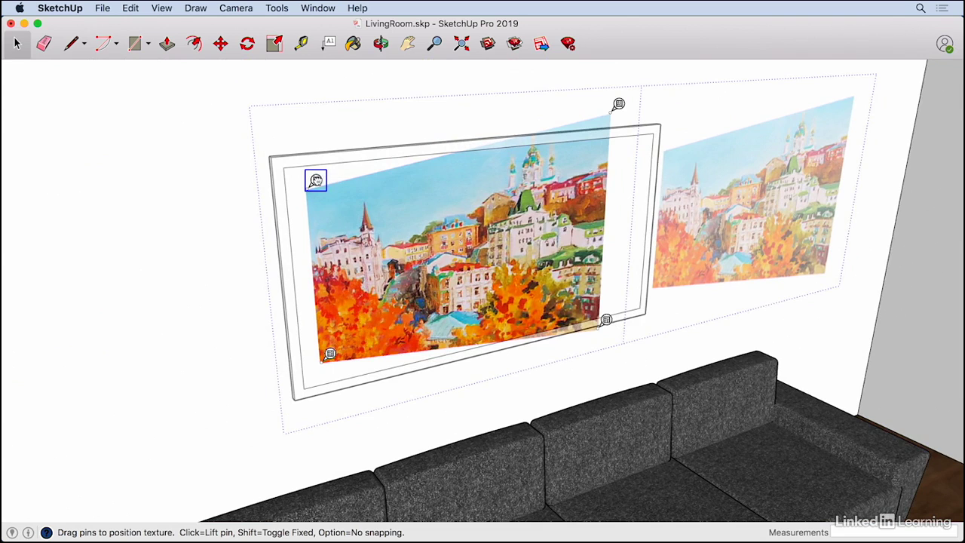
- Drag the top-left, bottom-right and top-right pins onto the frame face corners
left_click_drag(315, 180, 292, 159)
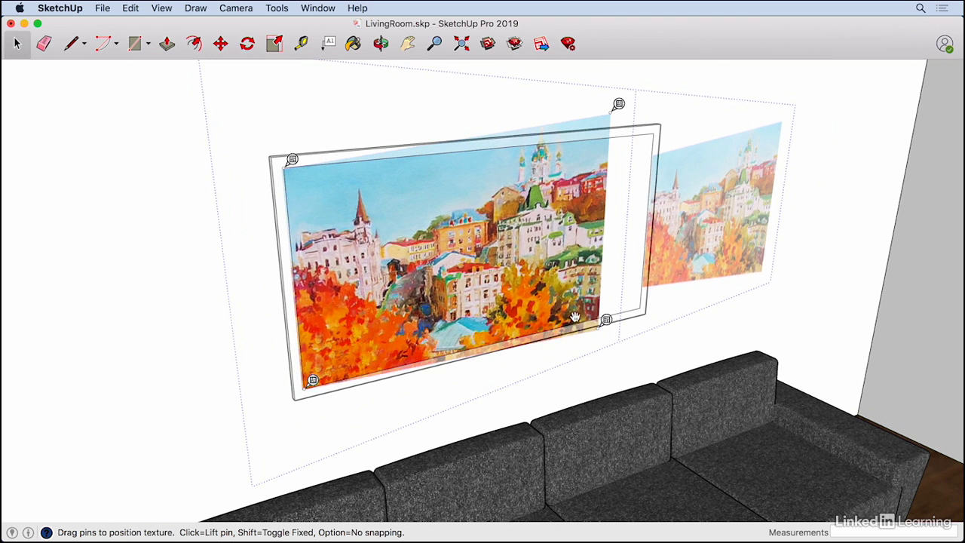
left_click_drag(607, 319, 647, 300)
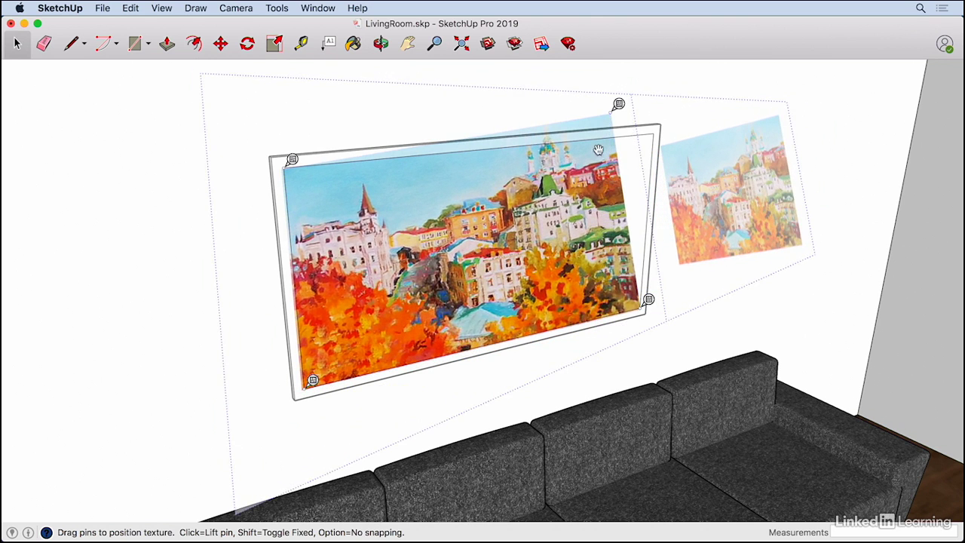
left_click_drag(619, 104, 662, 124)
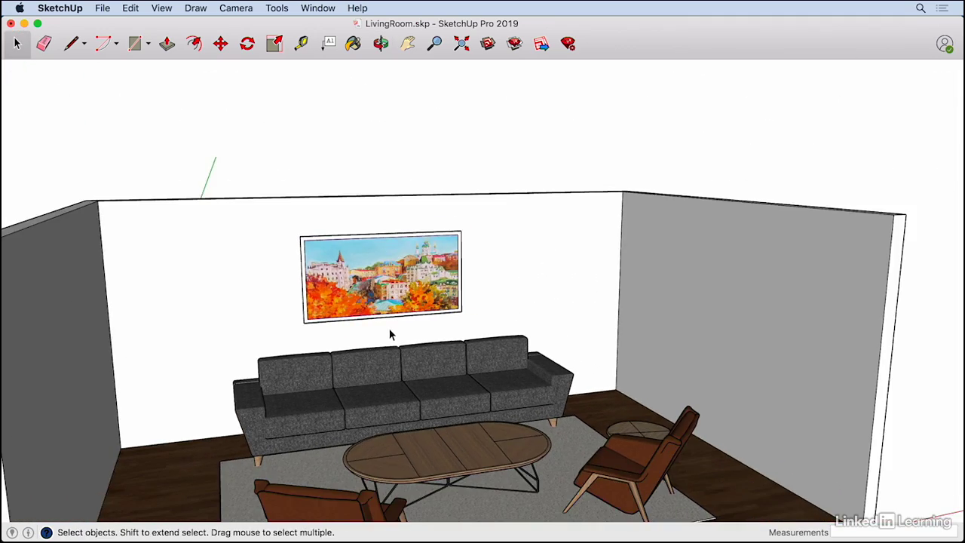
- Select the framed artwork, group it, and return to the Select tool
left_click(381, 43)
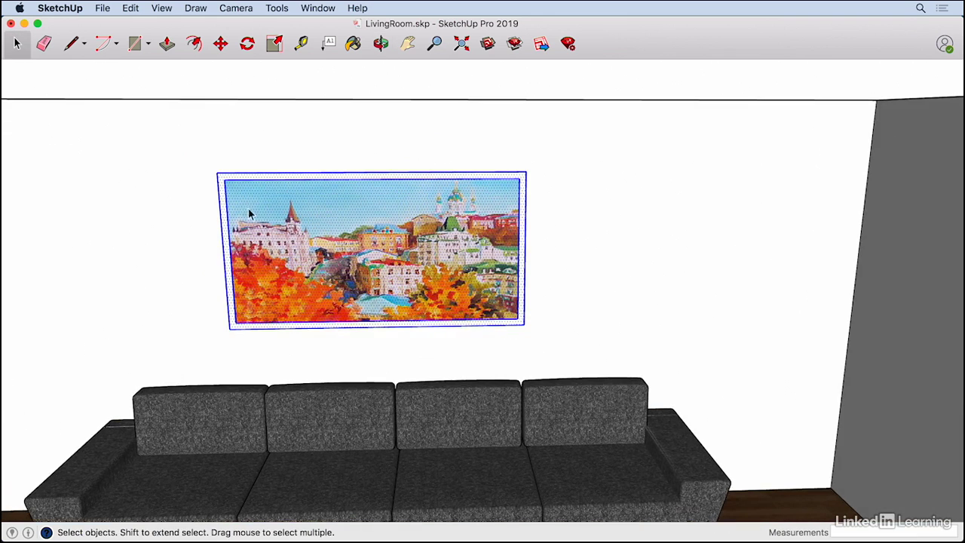
mouse_move(362, 240)
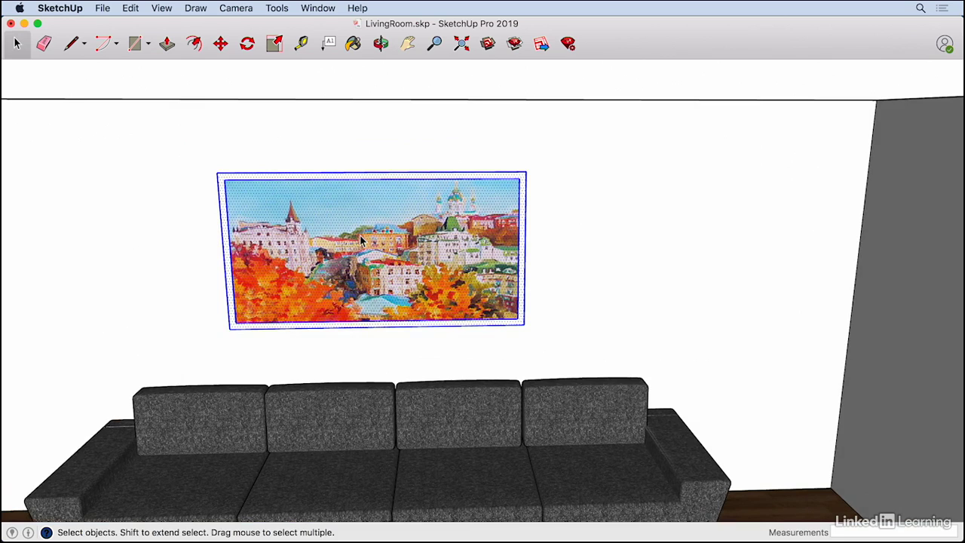
mouse_move(434, 341)
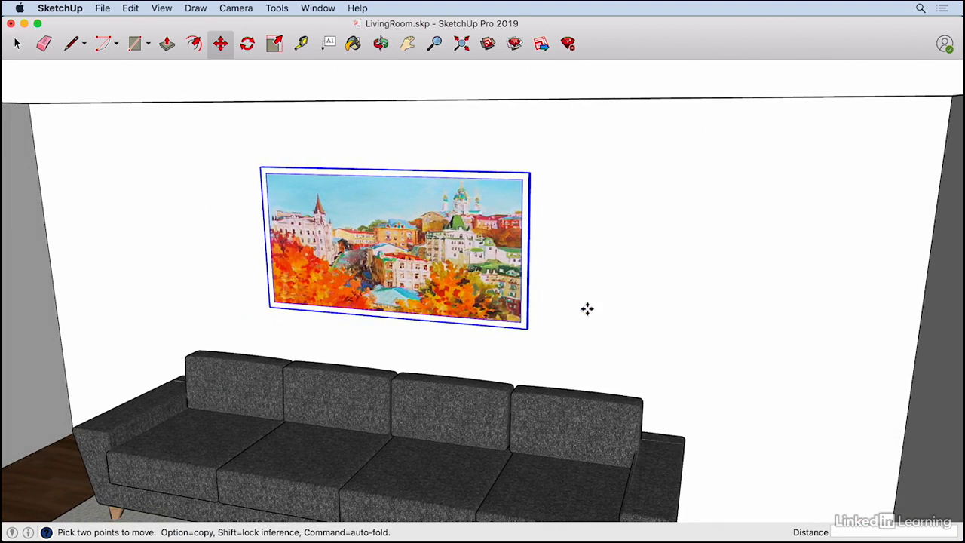
left_click(15, 42)
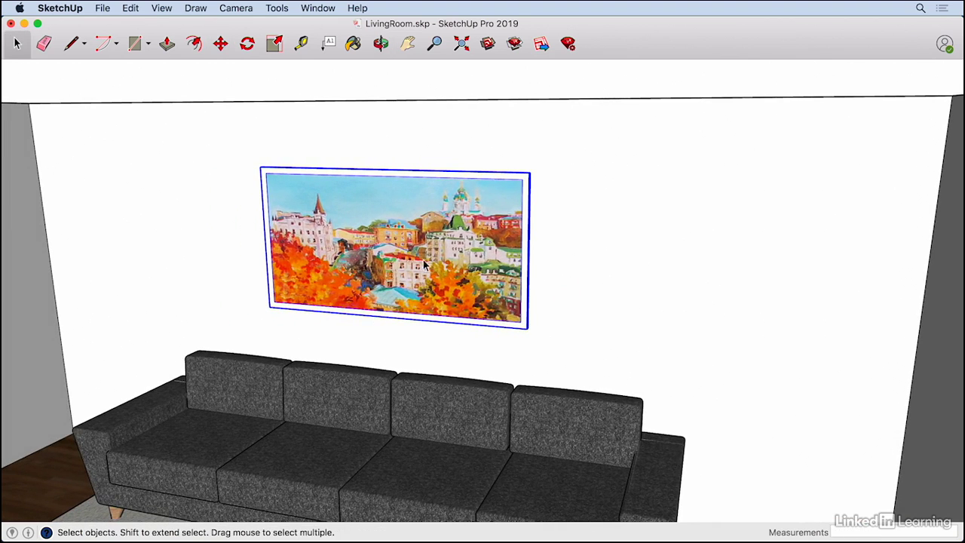